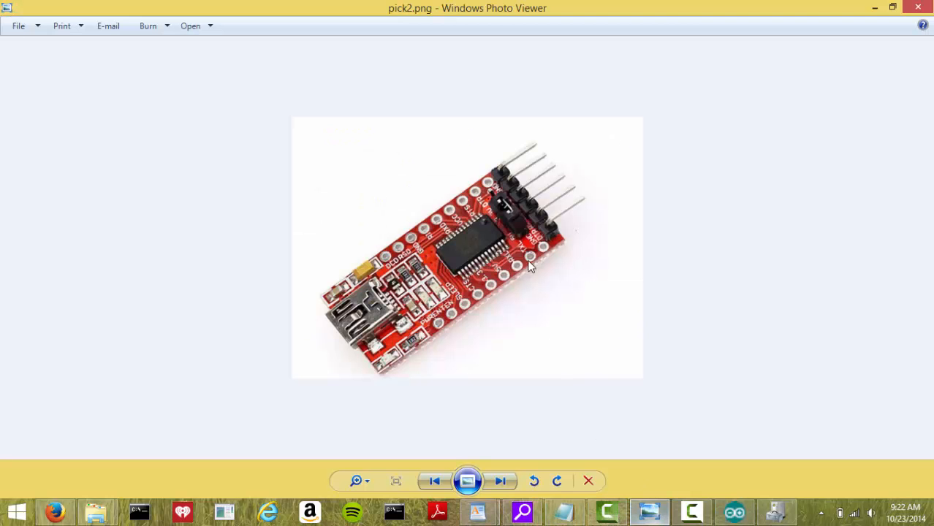
pyautogui.moveTo(541, 223)
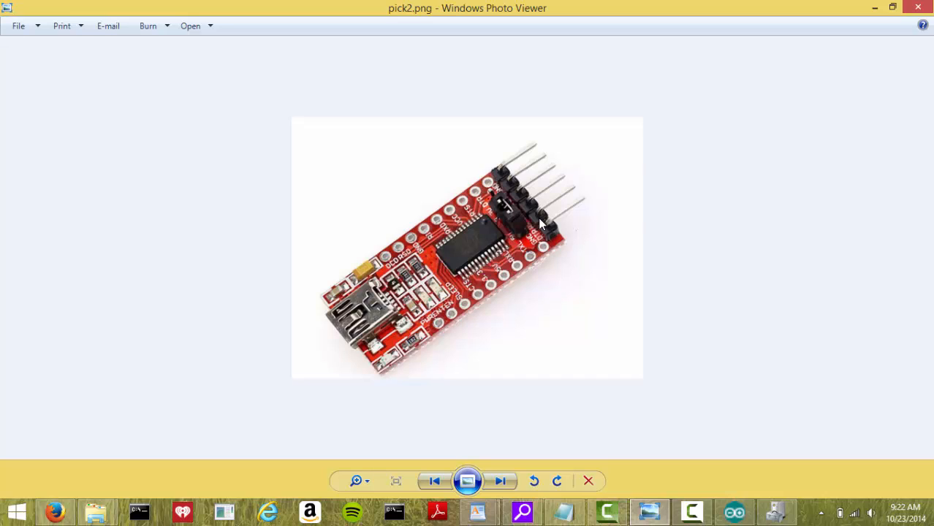
pyautogui.moveTo(421, 208)
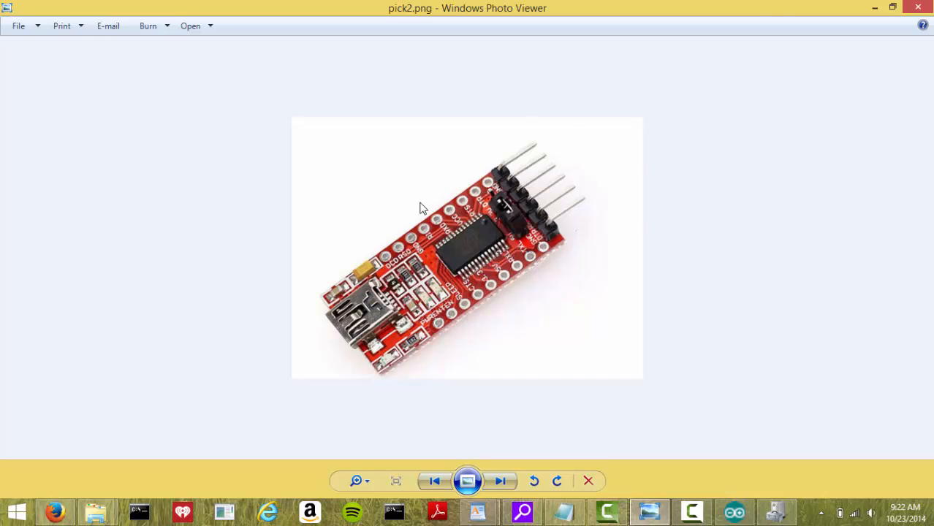
pyautogui.moveTo(713, 343)
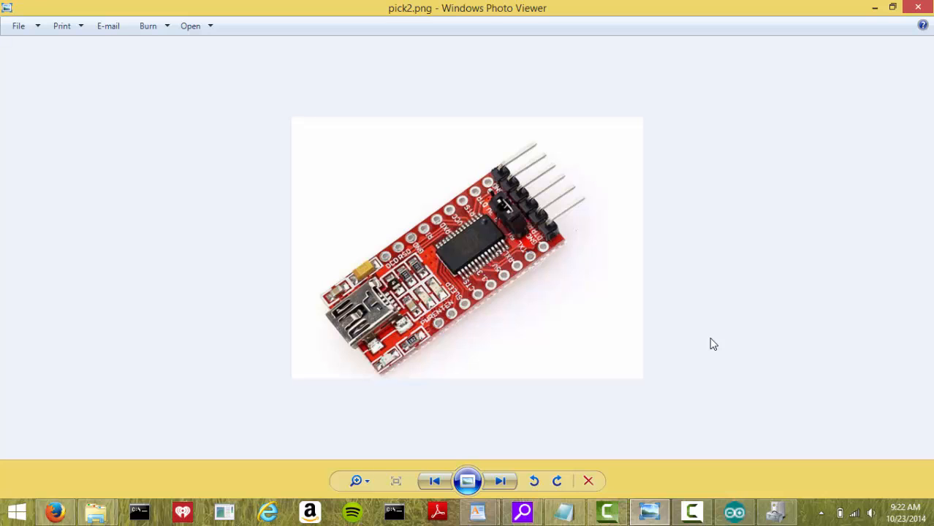
pyautogui.moveTo(96, 511)
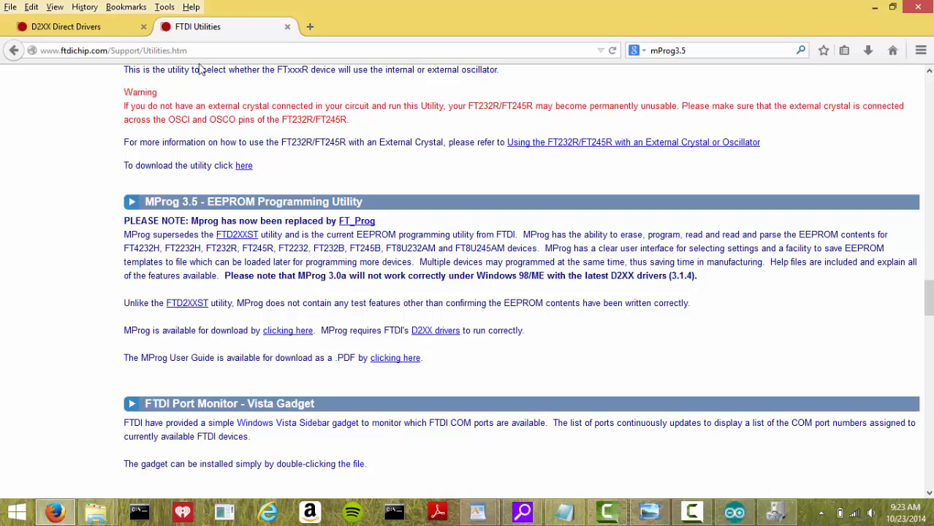
pyautogui.moveTo(139, 190)
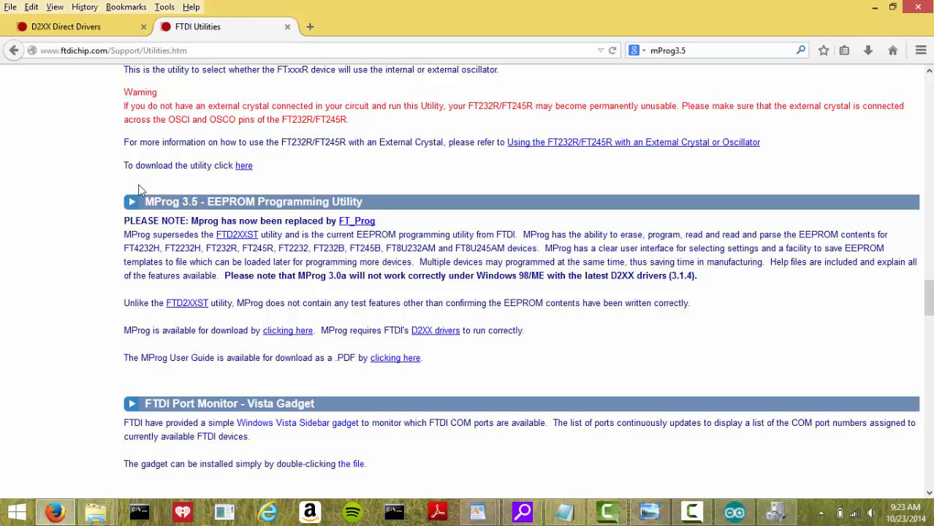
pyautogui.moveTo(410, 405)
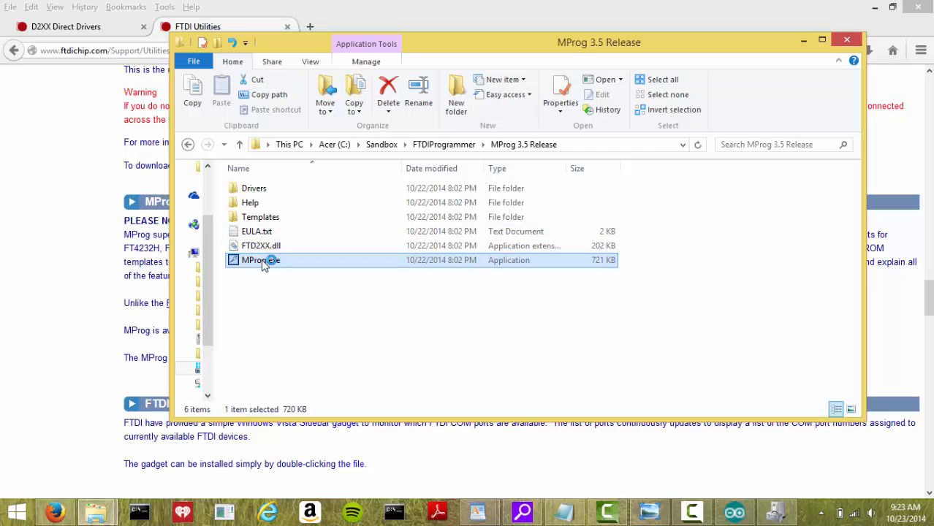
# Step: Launch MProg.exe and read the connected FT232R's EEPROM with Tools > Read and Parse
pyautogui.doubleClick(256, 260)
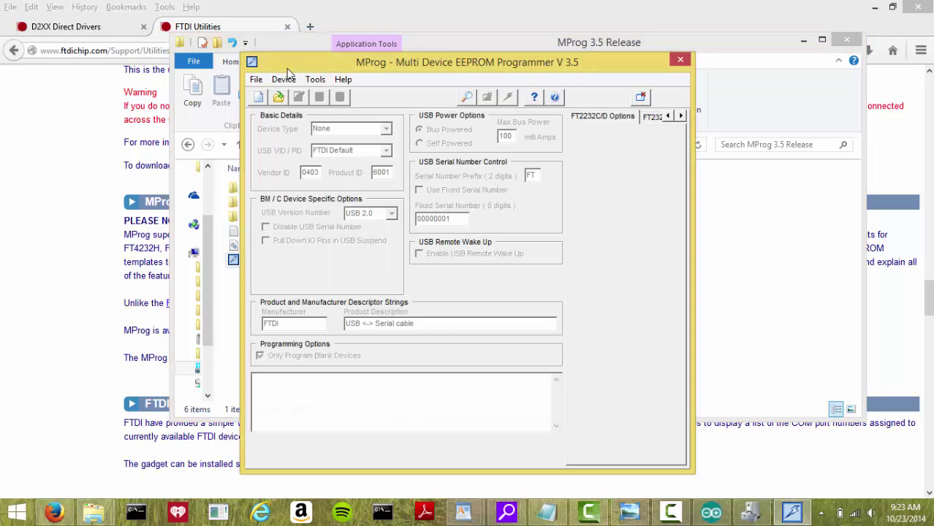
pyautogui.moveTo(403, 166)
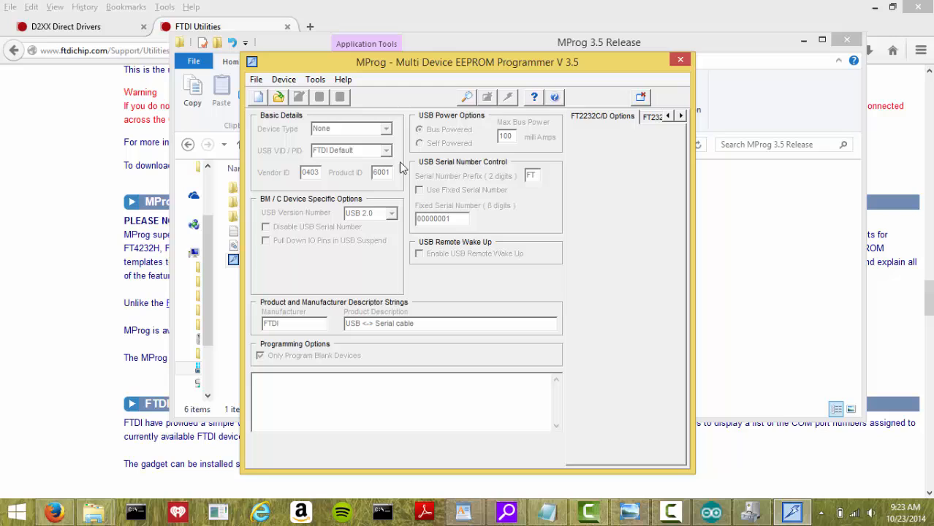
pyautogui.moveTo(482, 310)
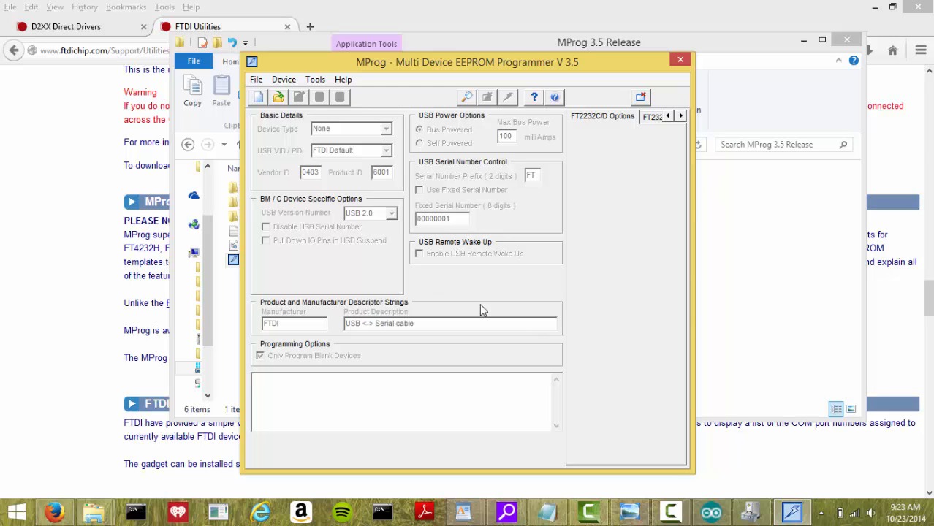
pyautogui.moveTo(393, 180)
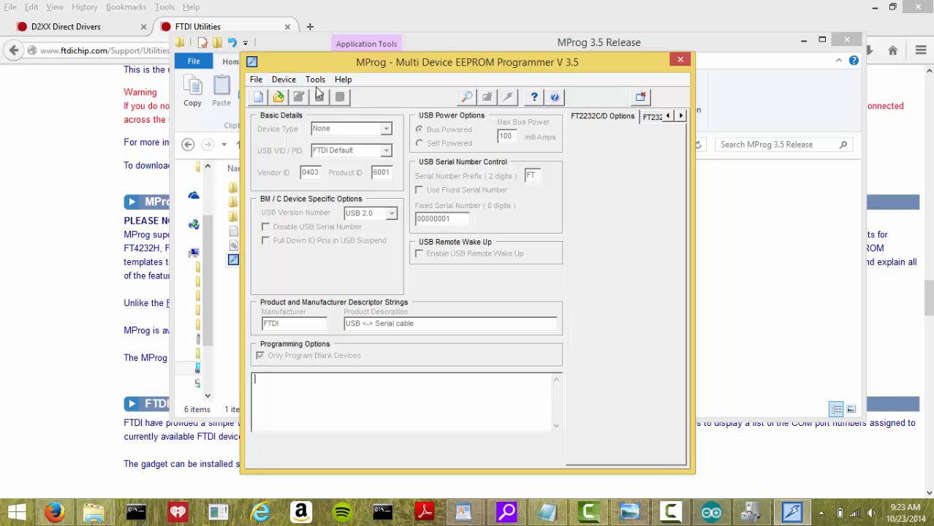
pyautogui.click(314, 79)
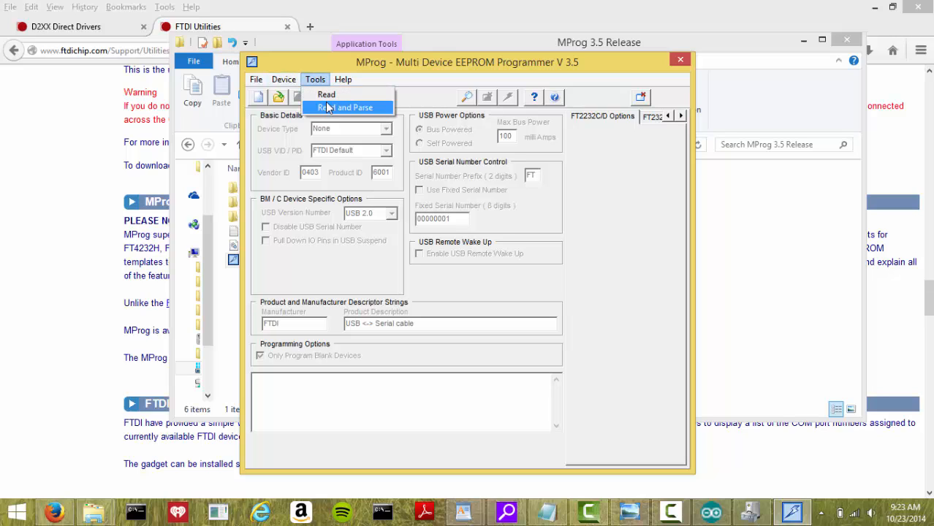
pyautogui.click(346, 108)
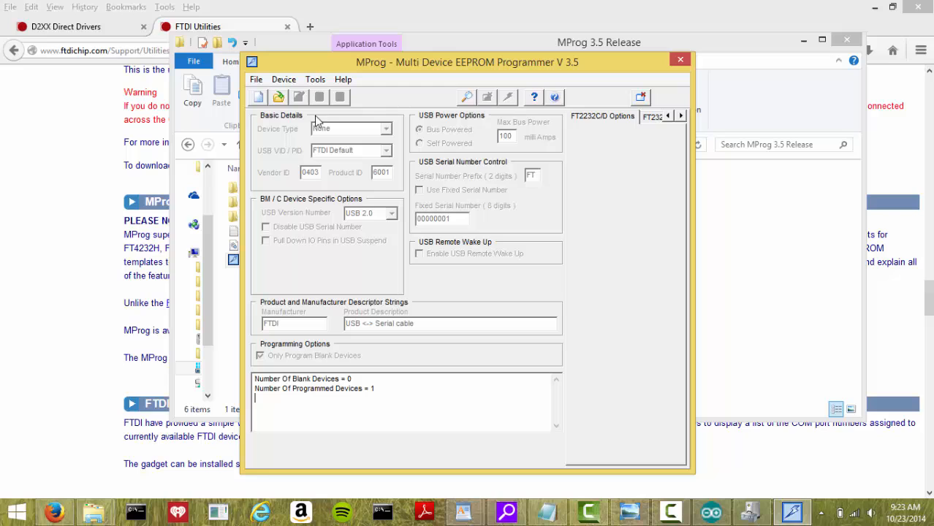
pyautogui.click(314, 79)
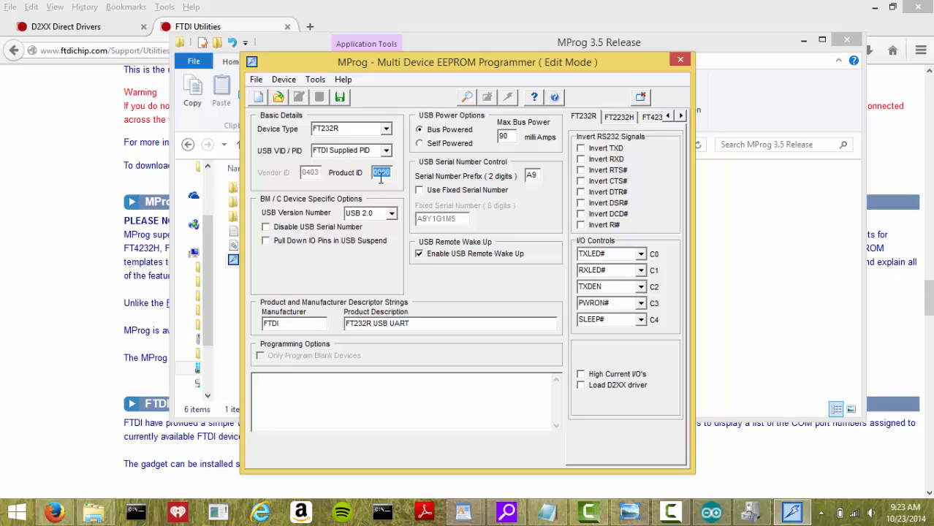
# Step: Enter Product ID 6001 and save the settings as template test2.ept
pyautogui.write('6001')
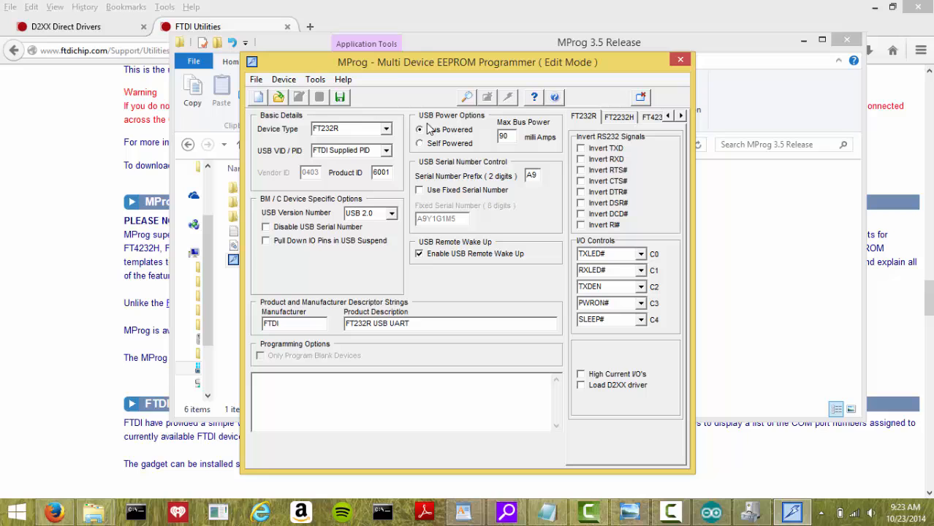
pyautogui.click(338, 97)
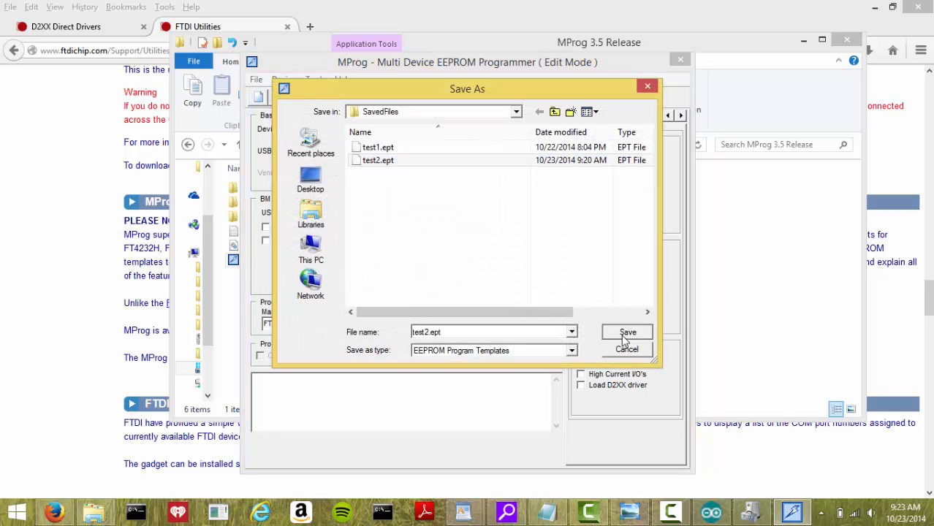
pyautogui.click(627, 332)
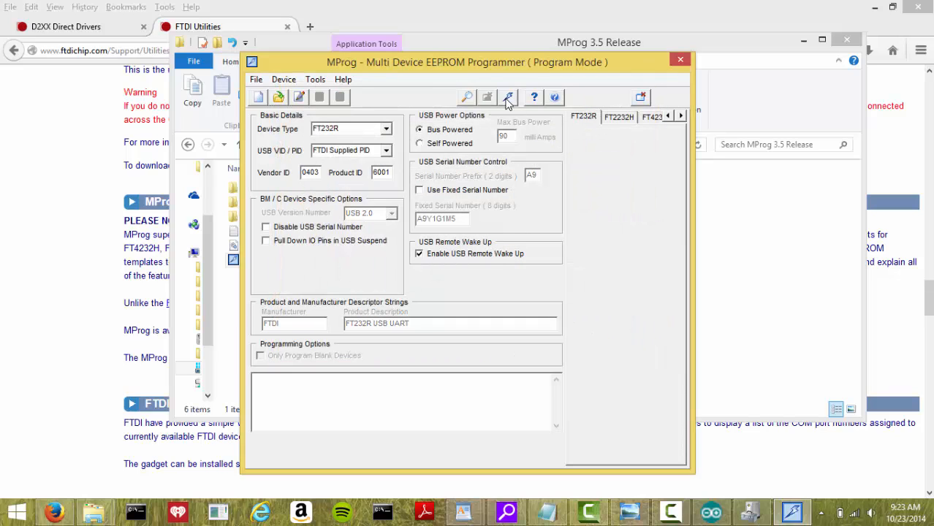
# Step: Program the FT232R, which gets serial number A9Y1G1RN, then close MProg
pyautogui.click(507, 96)
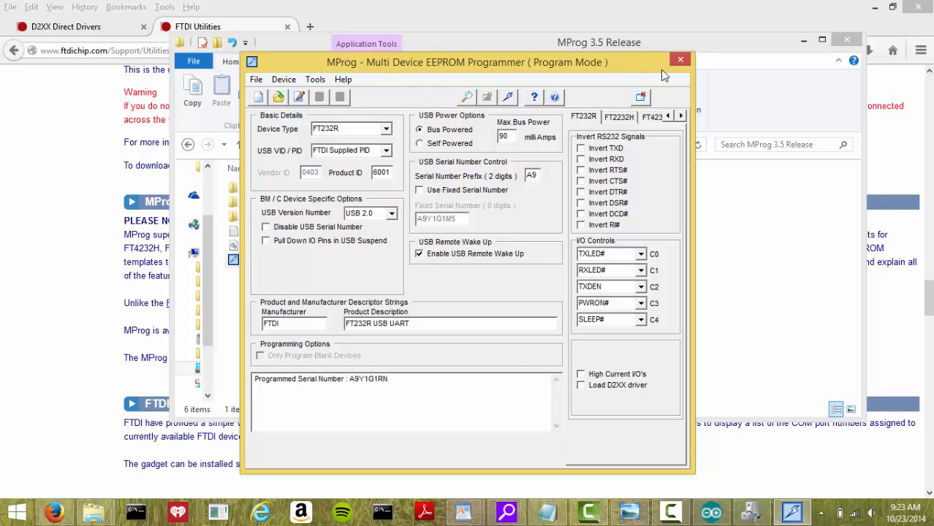
pyautogui.click(680, 58)
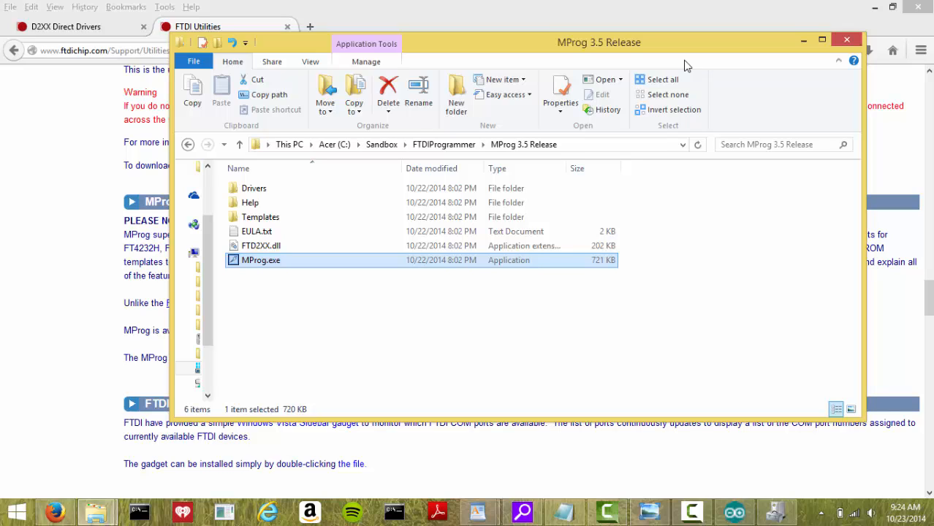
pyautogui.moveTo(846, 7)
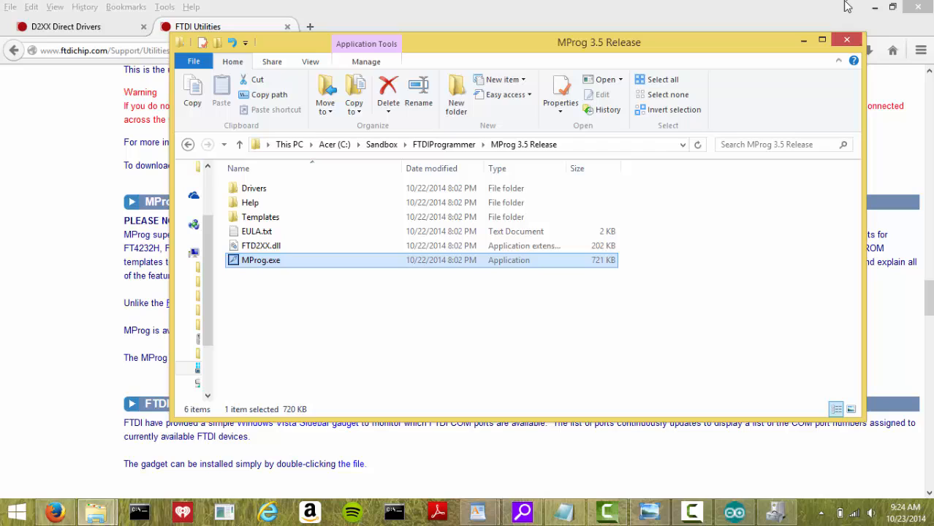
pyautogui.moveTo(649, 56)
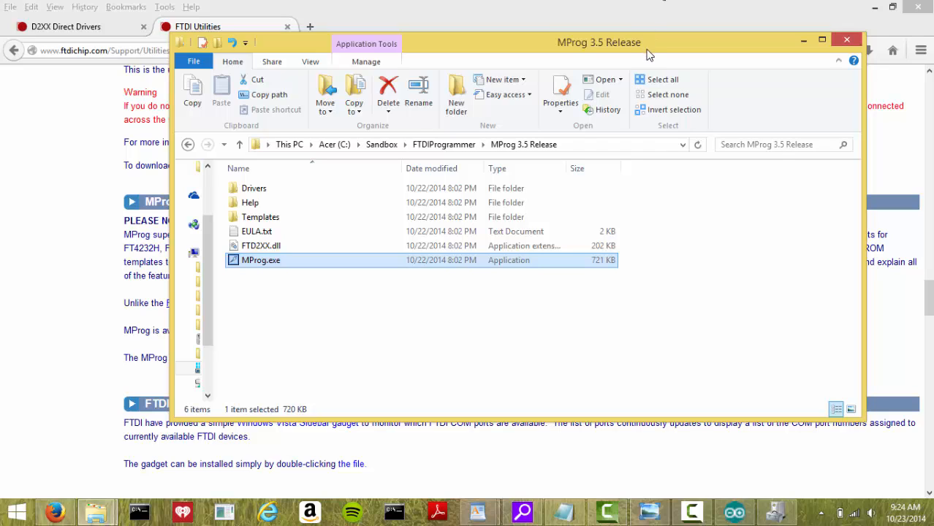
pyautogui.moveTo(638, 159)
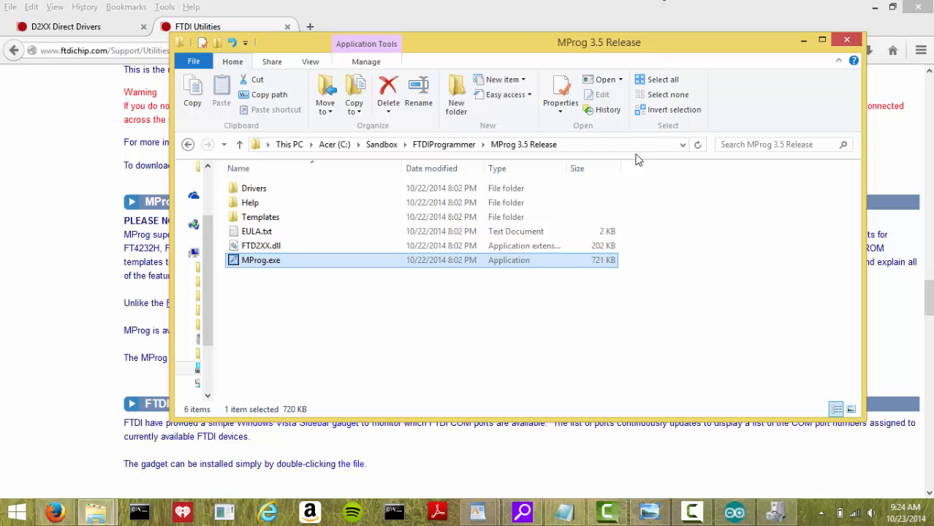
pyautogui.moveTo(650, 509)
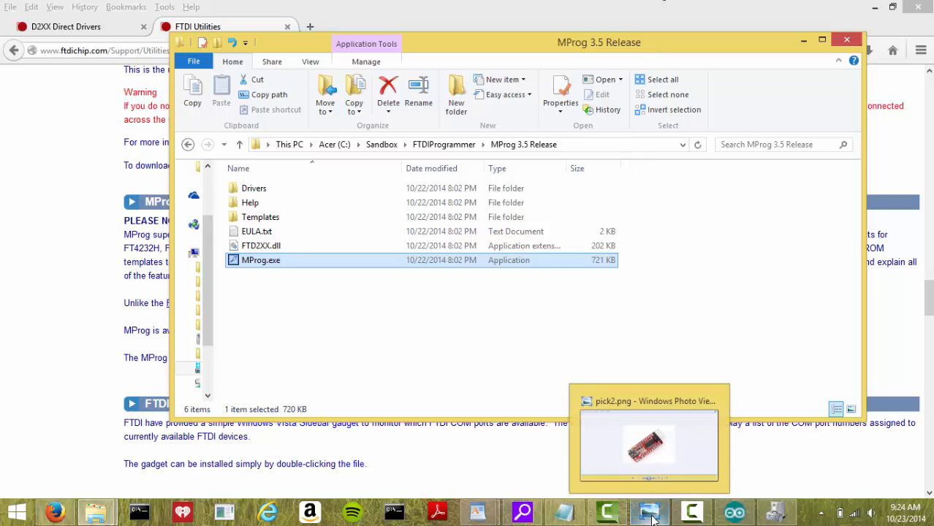